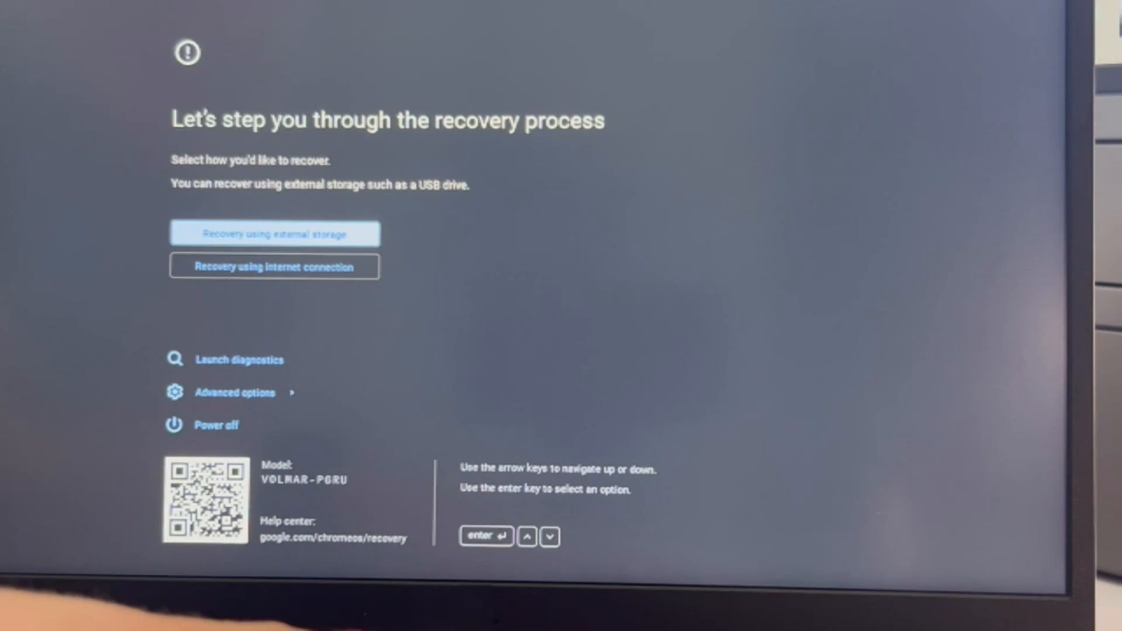
Choose 'Recovery using external storage' and advance to the 'Connect your external storage device' prompt.
left_click(274, 233)
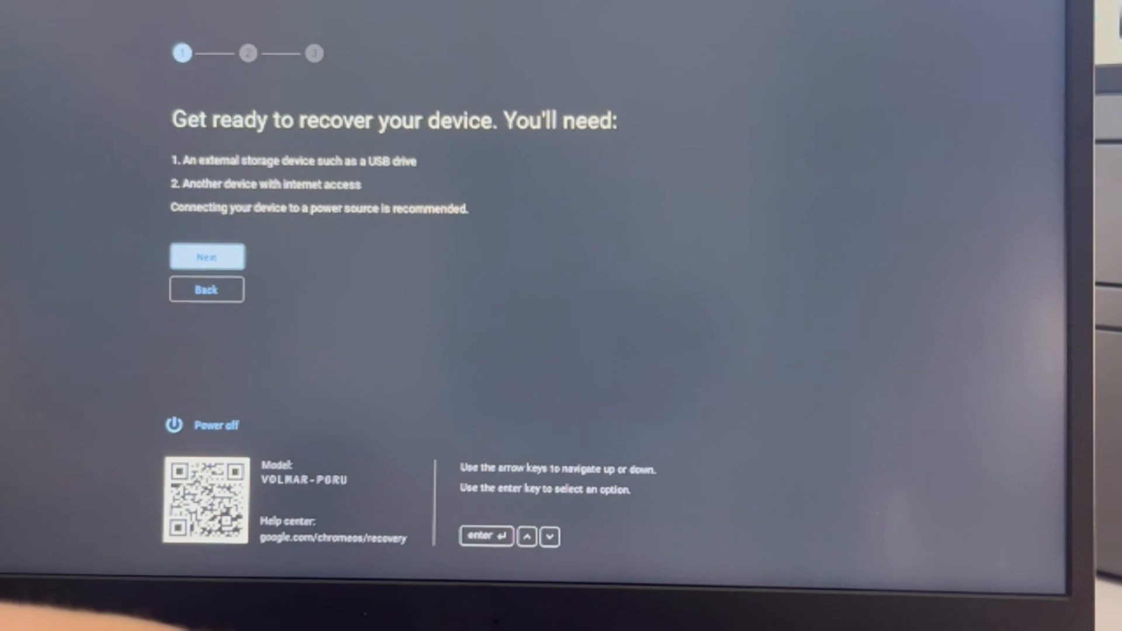
left_click(207, 256)
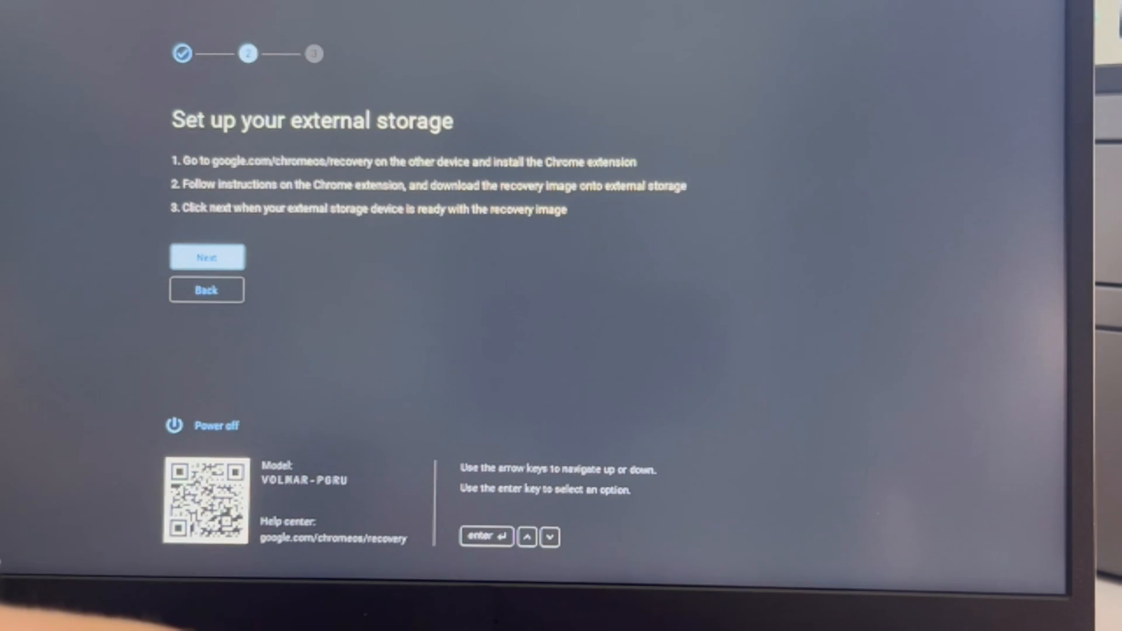
left_click(207, 257)
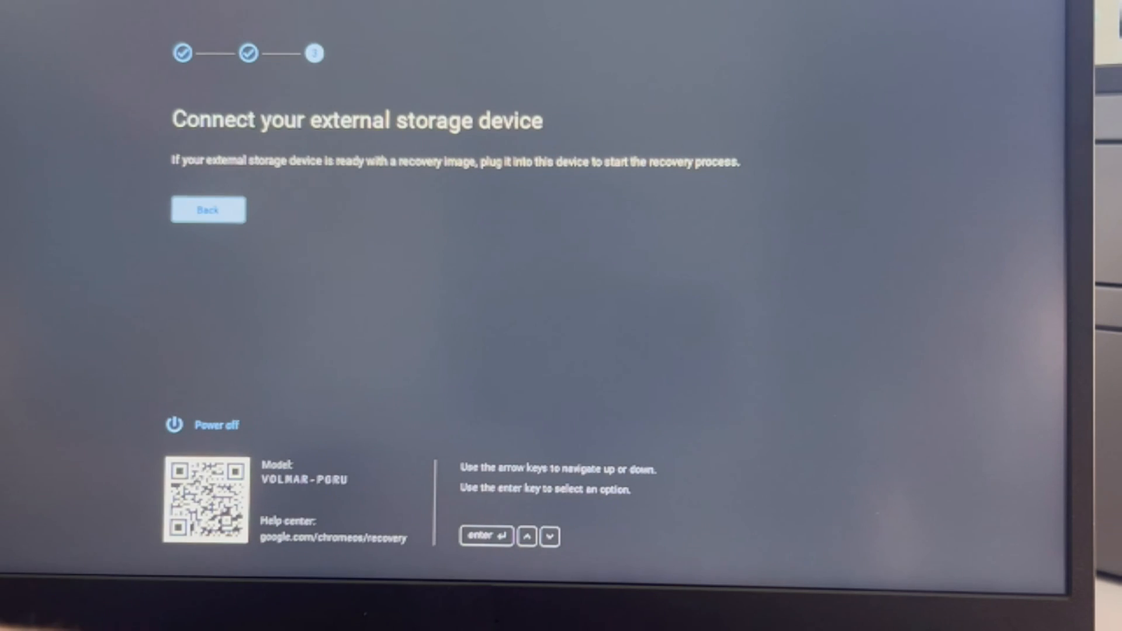